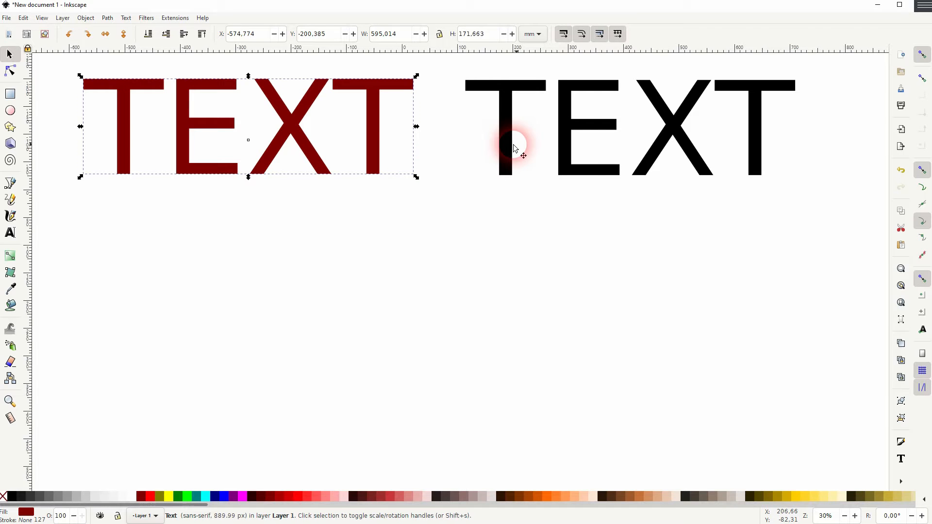
Draw a black ellipse and a dark red ellipse below the two TEXT words
left_click(10, 110)
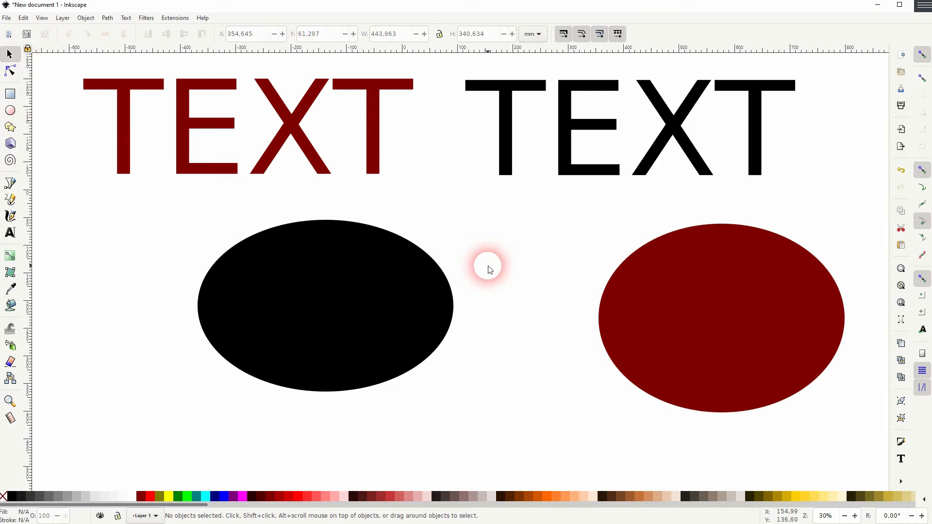
Move the red ellipse over the black one and erase a thin strip through only the black ellipse
left_click_drag(721, 315, 482, 322)
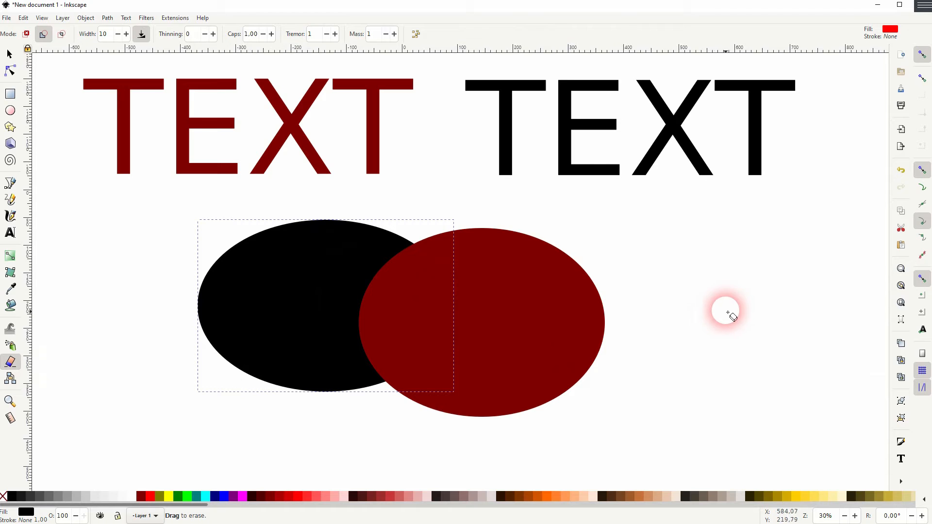
left_click_drag(726, 313, 190, 454)
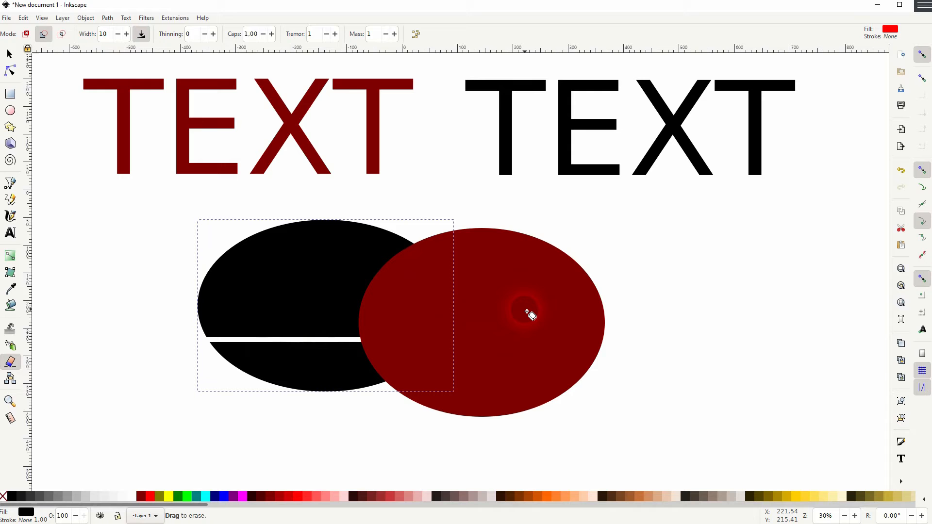
Undo the eraser cut so the black ellipse is solid again, ready to erase once more
left_click(10, 54)
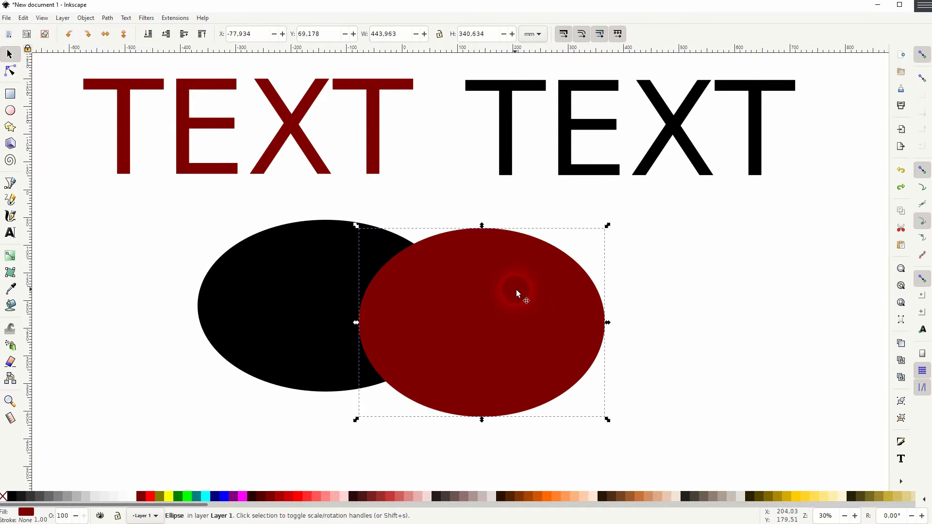
left_click(10, 362)
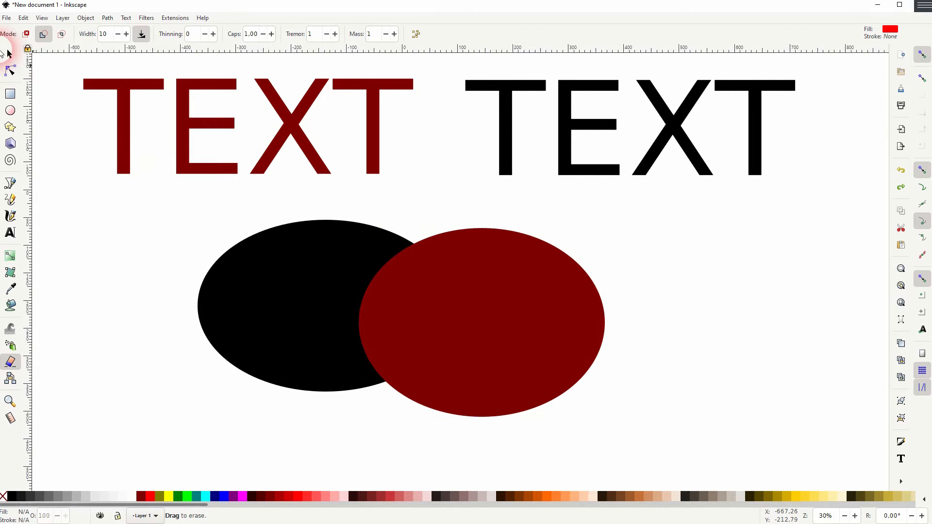
Deselect everything and erase a horizontal strip across both overlapping ellipses
left_click(9, 54)
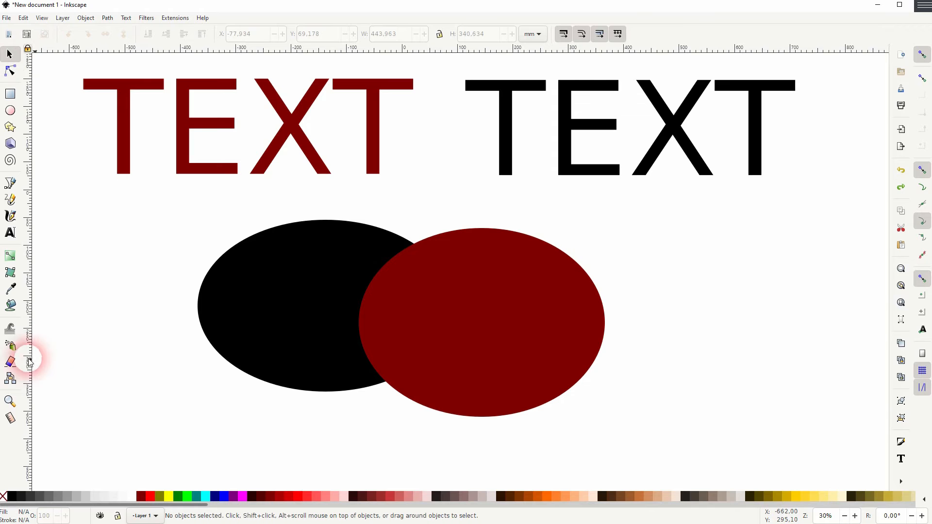
left_click_drag(118, 290, 767, 285)
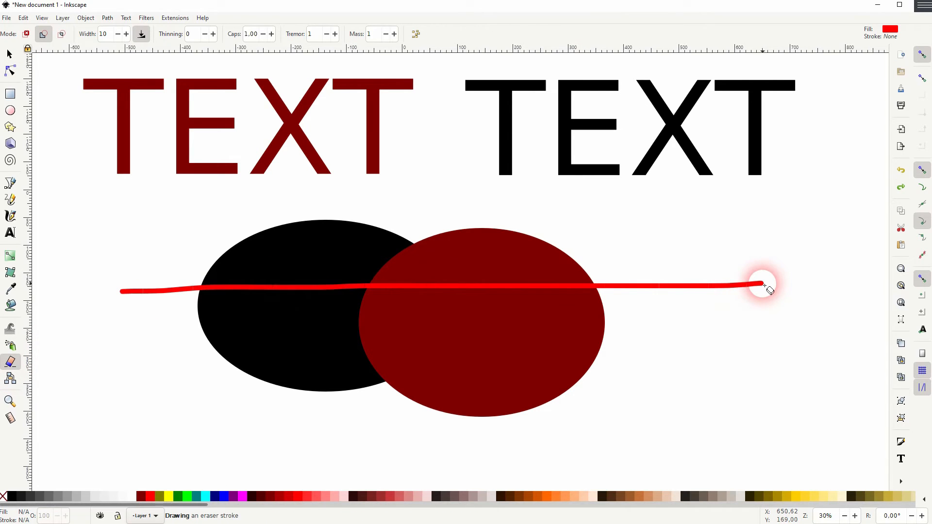
left_click_drag(764, 285, 300, 249)
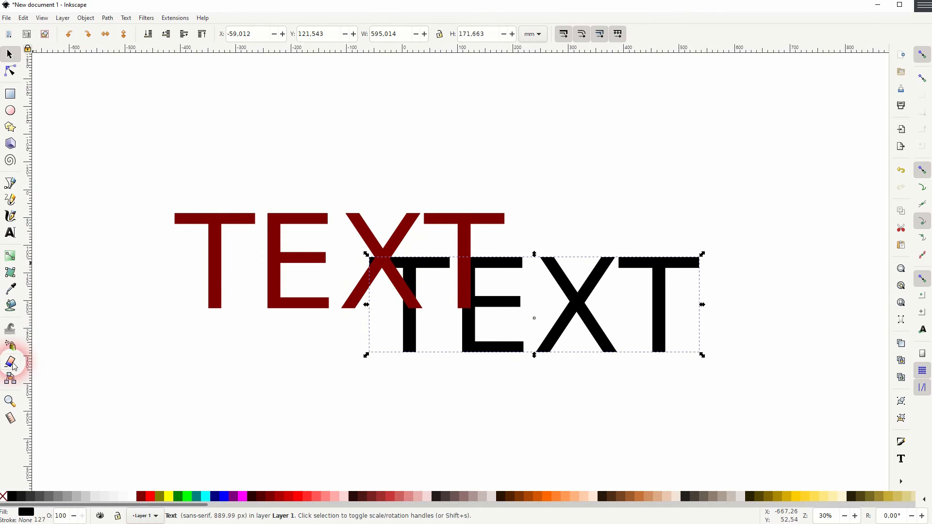
Move the black TEXT onto the lower right of the red TEXT and select the red word
left_click(10, 362)
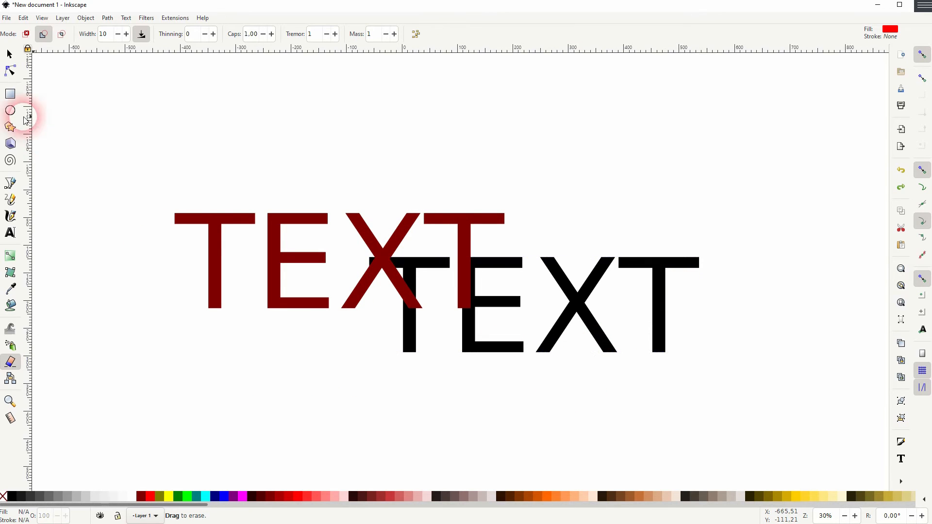
left_click(8, 53)
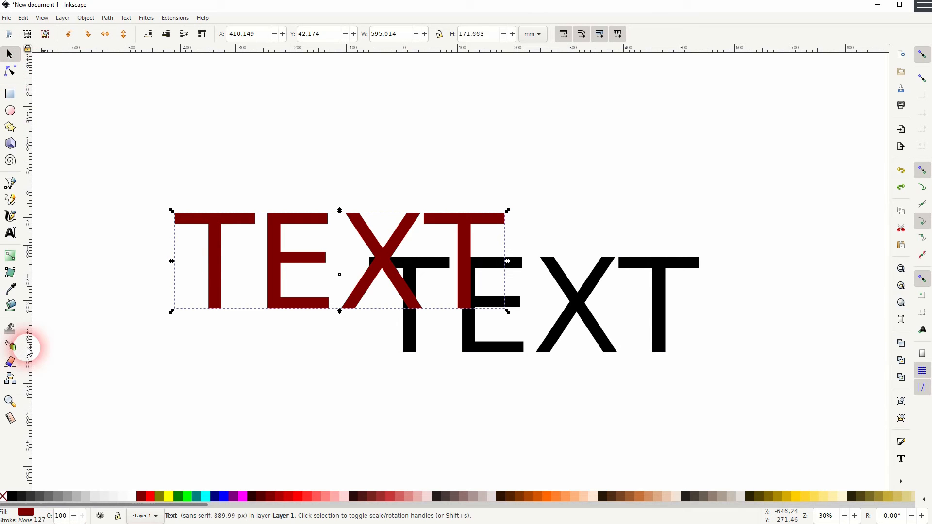
With the red TEXT selected, erase strokes along the overlapping words affecting only the red word
left_click_drag(535, 345, 722, 336)
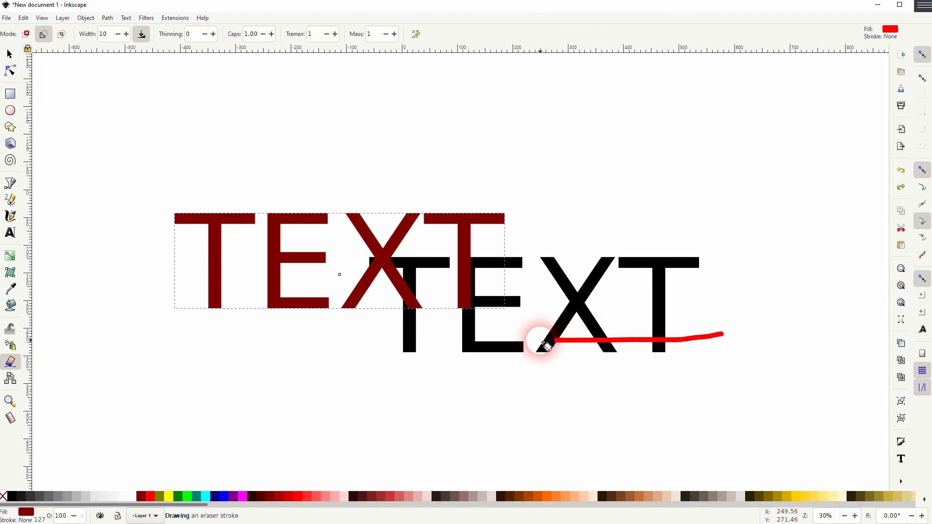
left_click_drag(541, 347, 392, 235)
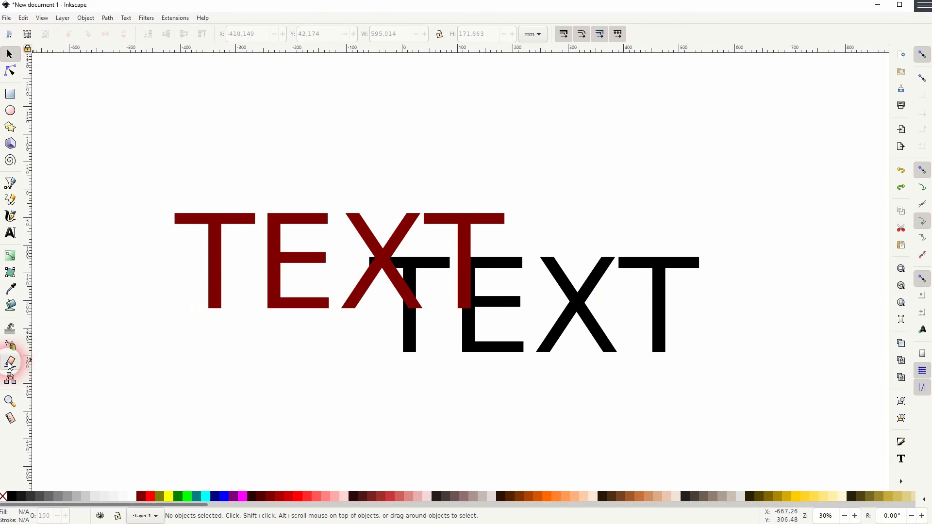
Deselect and erase a looping strip across both overlapping TEXT words
left_click(9, 362)
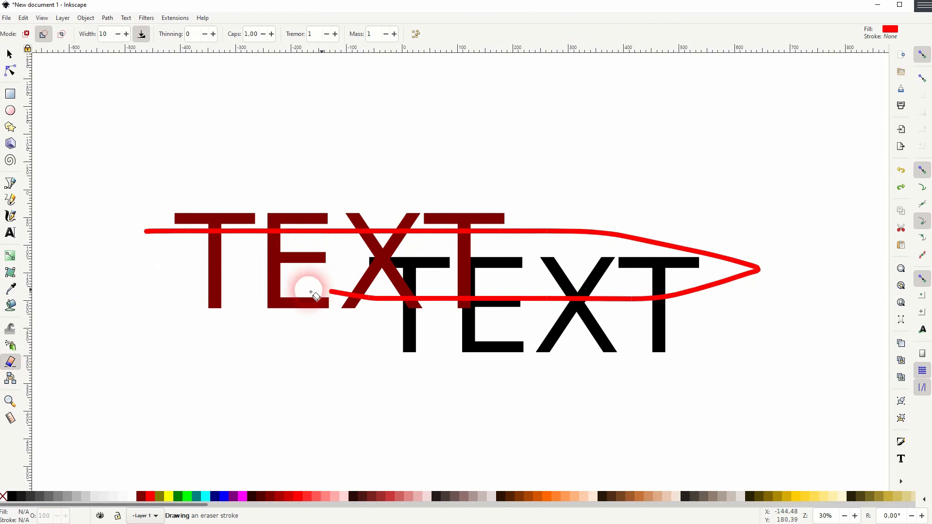
left_click_drag(308, 294, 815, 327)
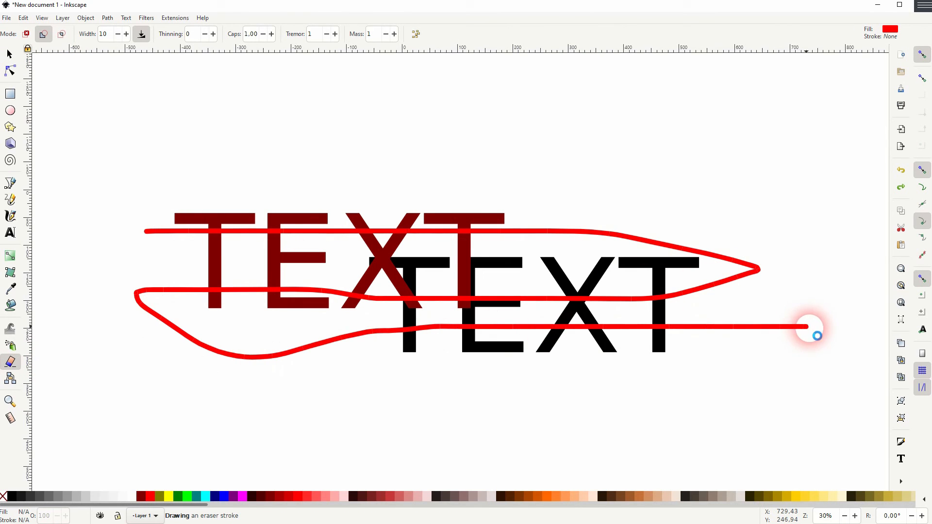